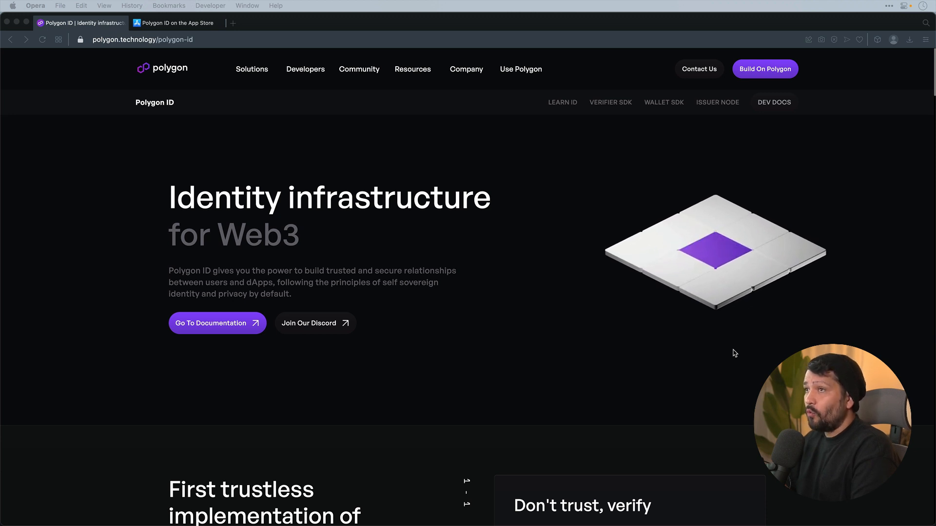
Step: View the Polygon ID wallet App Store listing, then the sh-id-platform GitHub repository
left_click(174, 23)
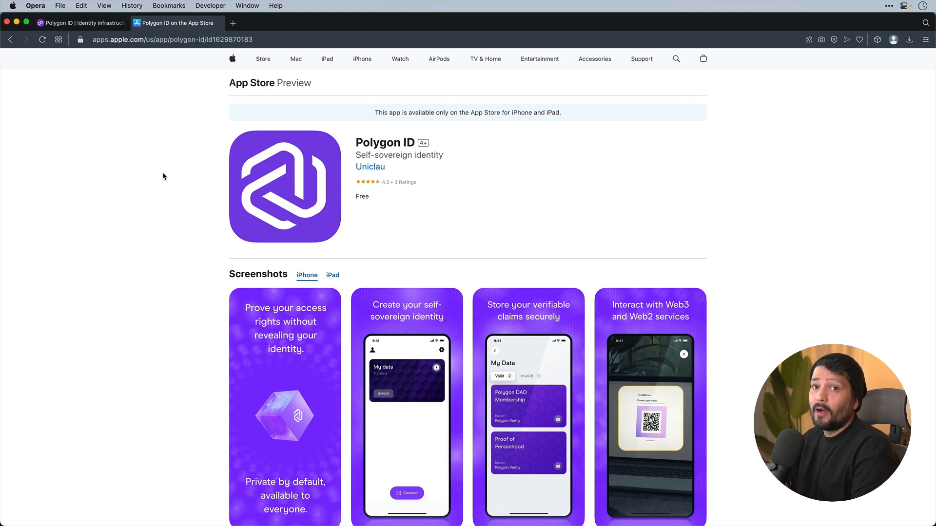
left_click(78, 23)
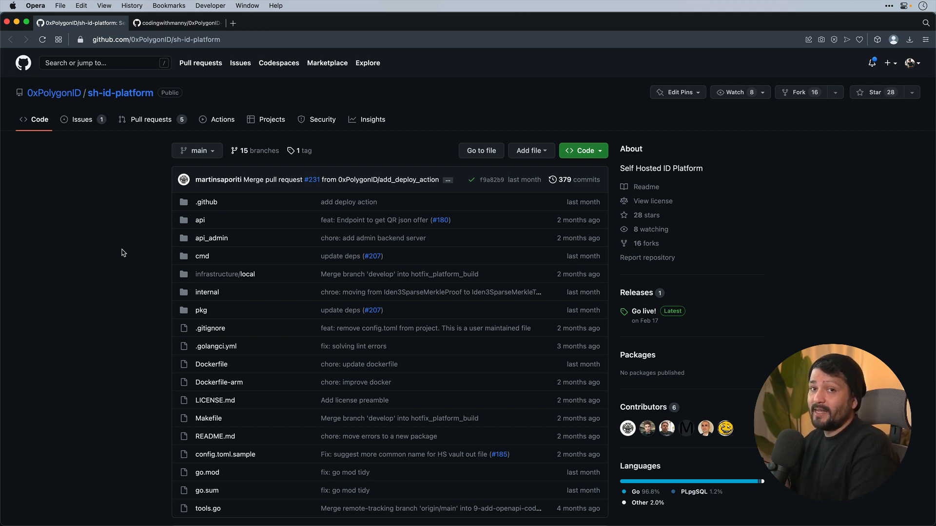
Step: Scroll through the sh-id-platform README run instructions and walkthrough steps
scroll("down", 3)
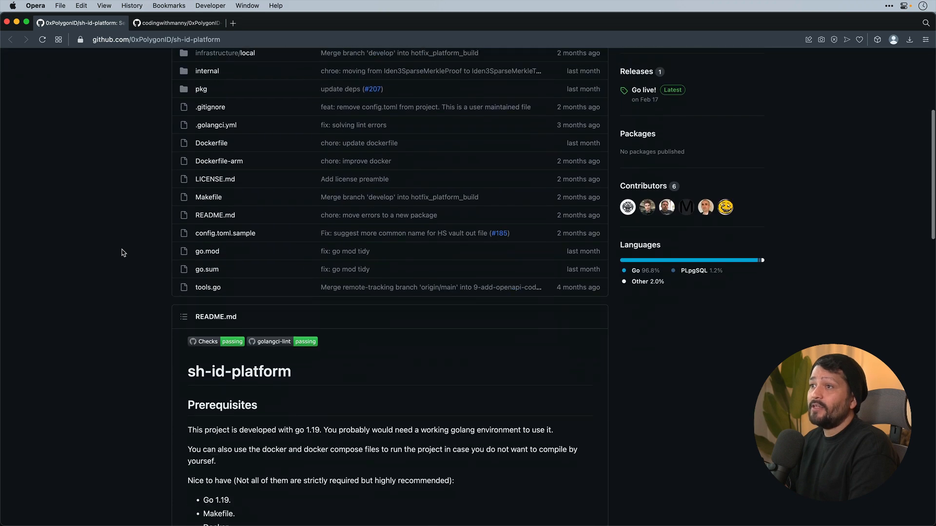
scroll("down", 3)
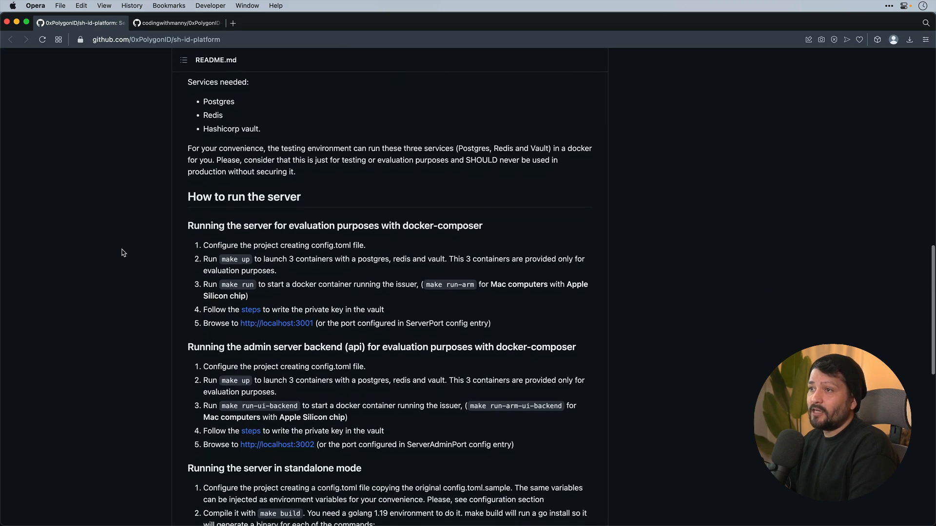
scroll("down", 3)
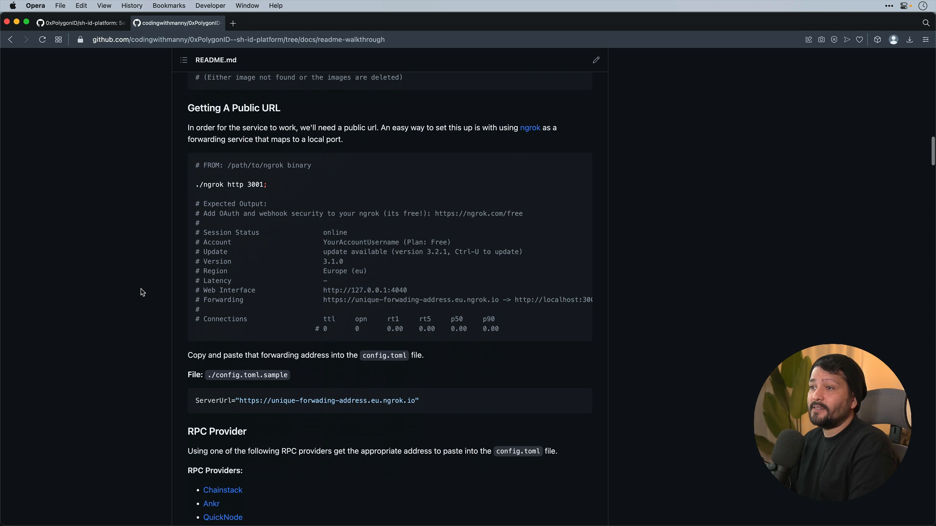
scroll("down", 3)
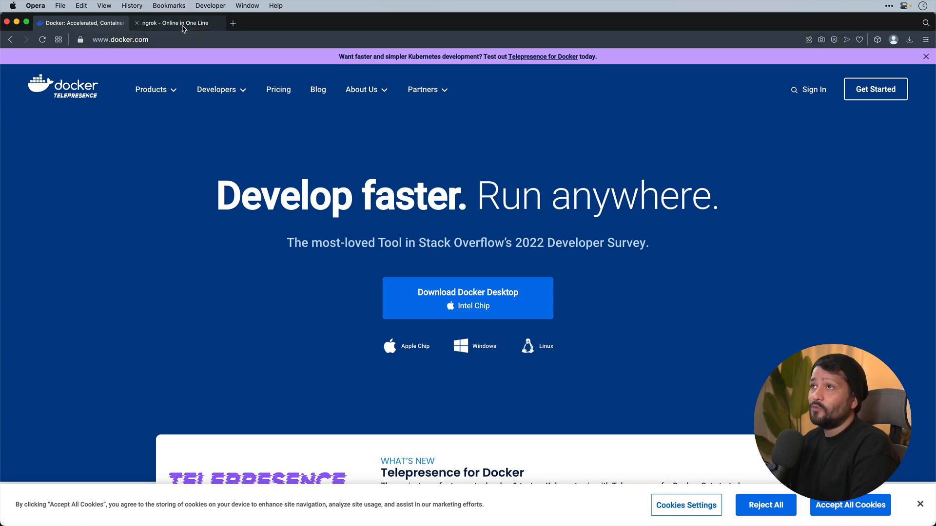
Step: Switch from the Docker Desktop download page to the ngrok site
left_click(175, 23)
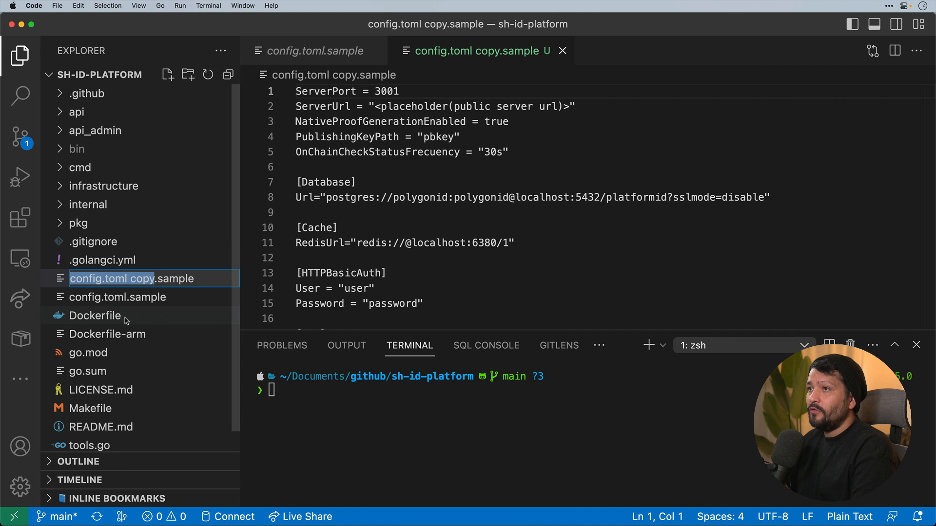
Step: Rename the copied config.toml.sample file to config.toml
double_click(141, 279)
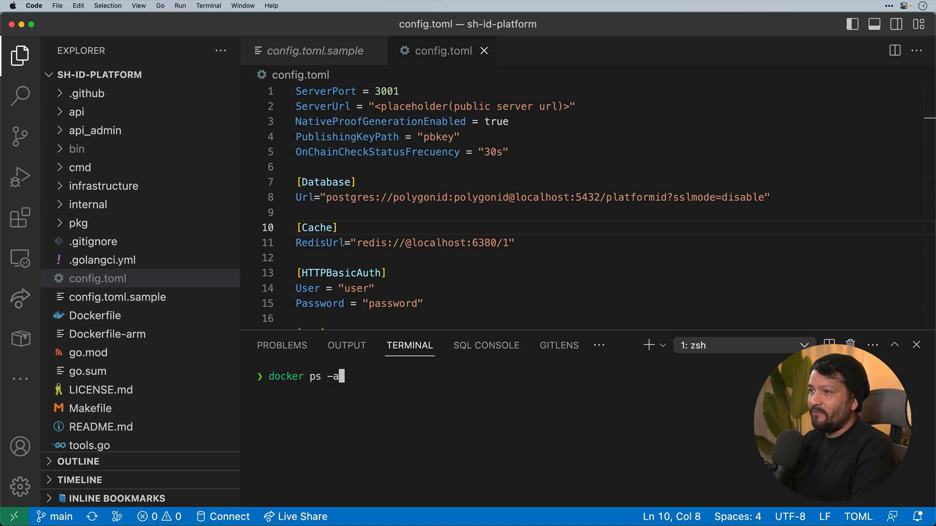
Step: Confirm docker ps -a lists no containers, then remove image sh-id-platform-platform:latest
key("enter")
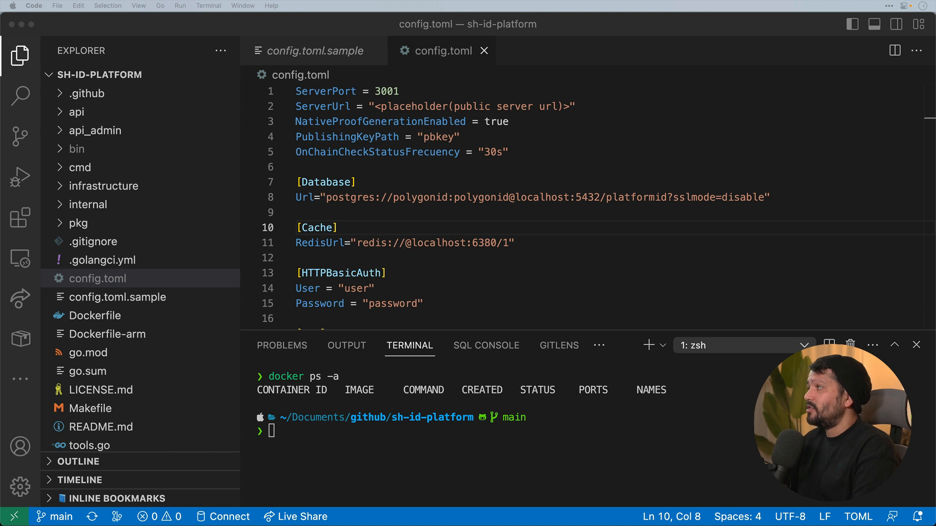
type("docker rmi sh-id-platform-platform:latest;")
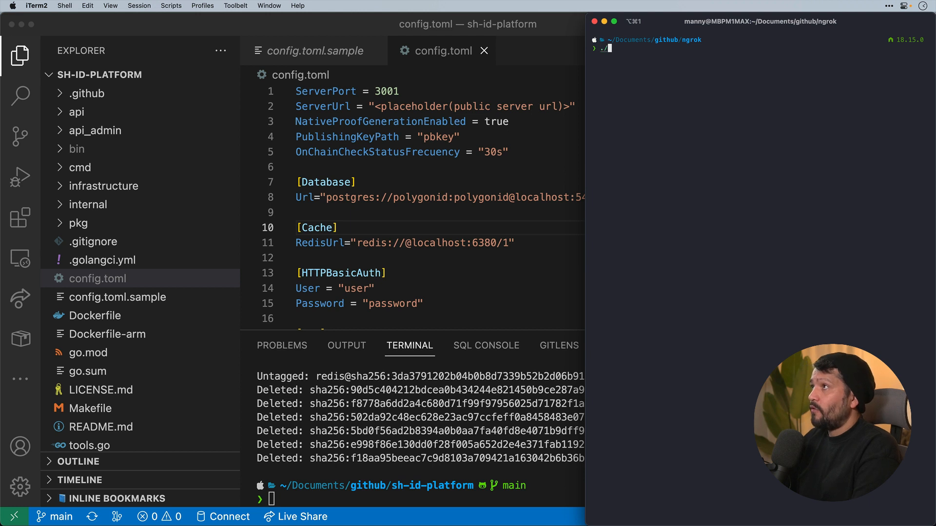
Step: Run ./ngrok http 3001 and select the public forwarding URL
type("ngrok")
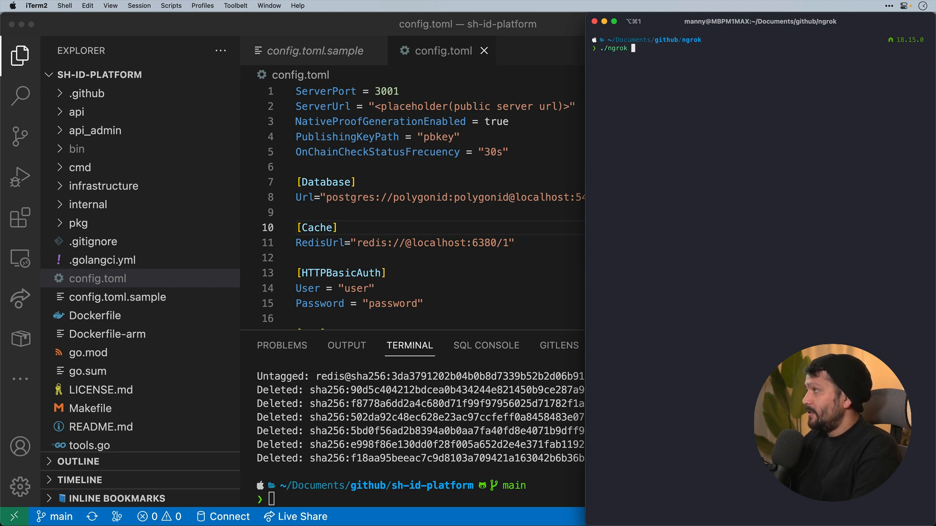
type("http 300")
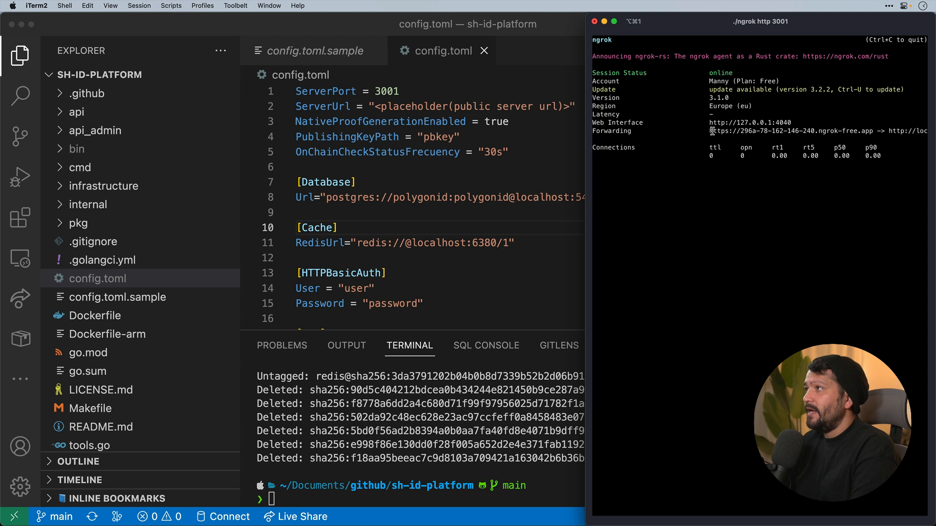
double_click(770, 131)
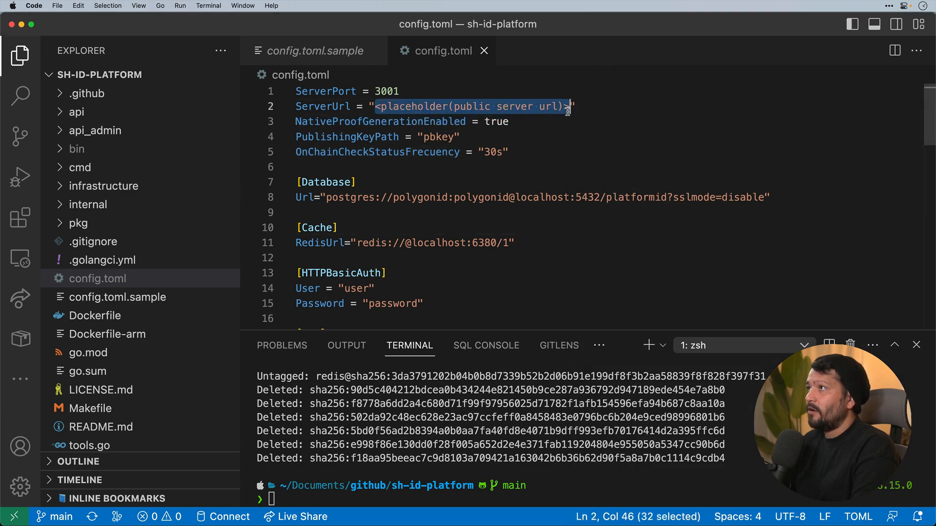
type("https://296a-78-162-146-240.ngrok-free.app\"")
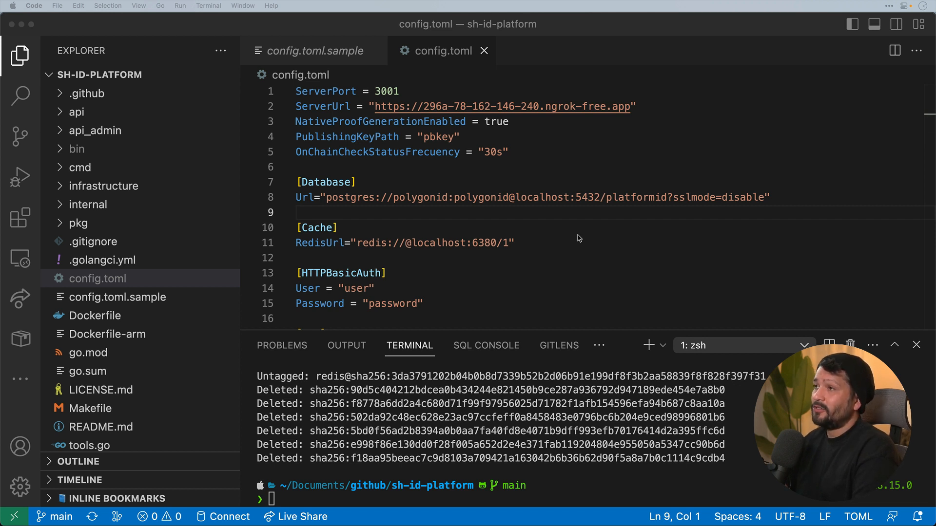
scroll("down", 3)
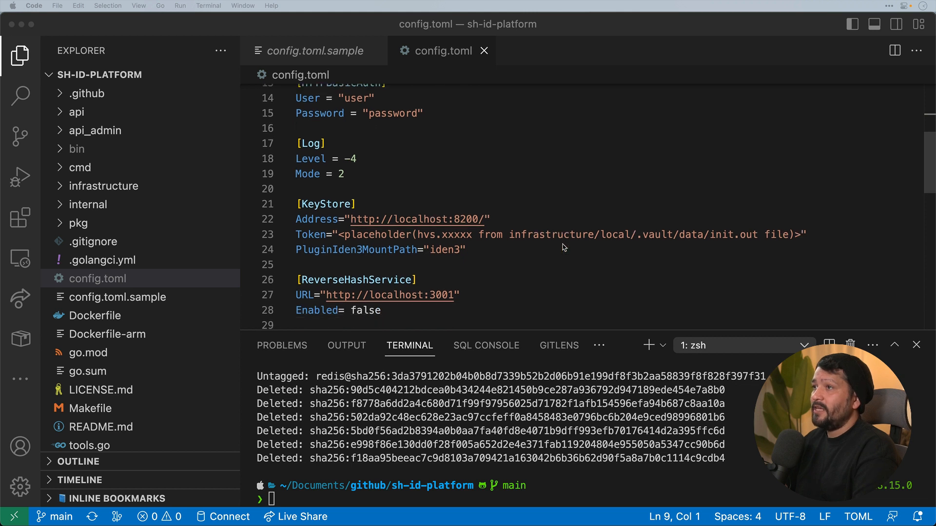
scroll("down", 3)
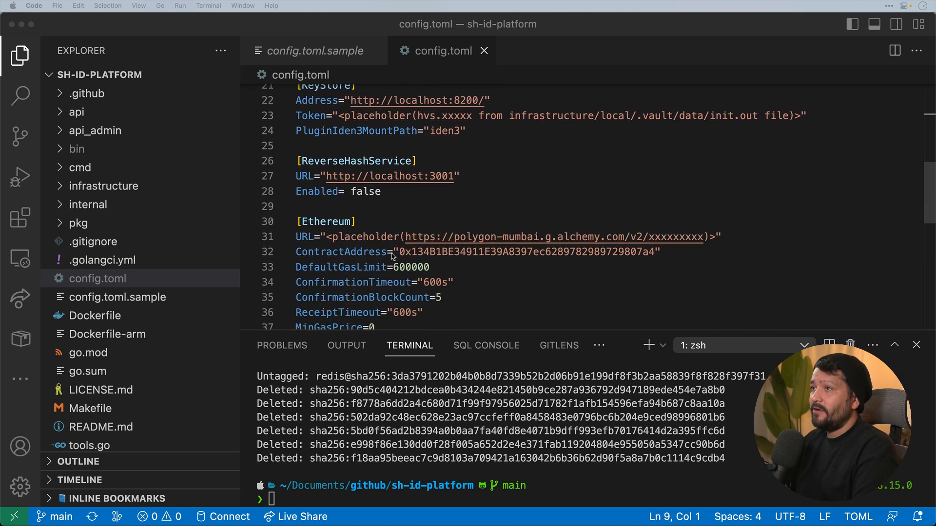
left_click(327, 236)
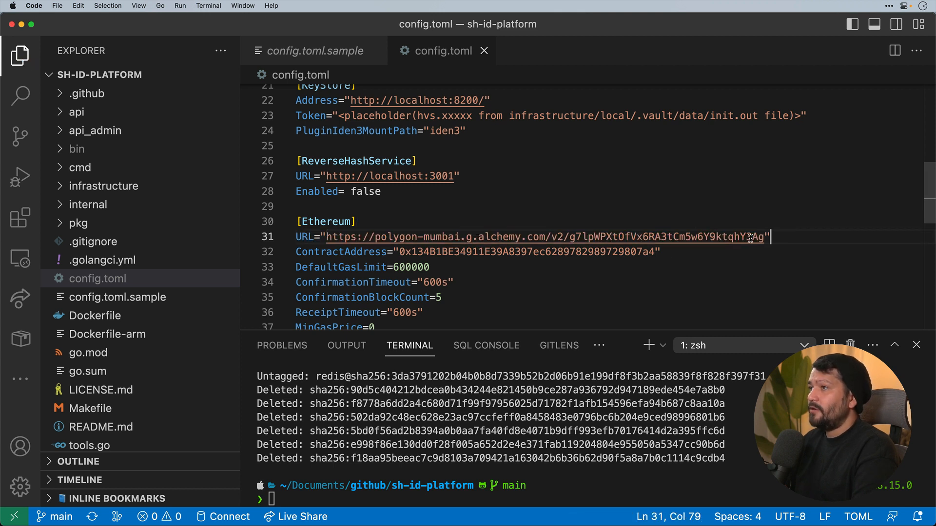
double_click(526, 252)
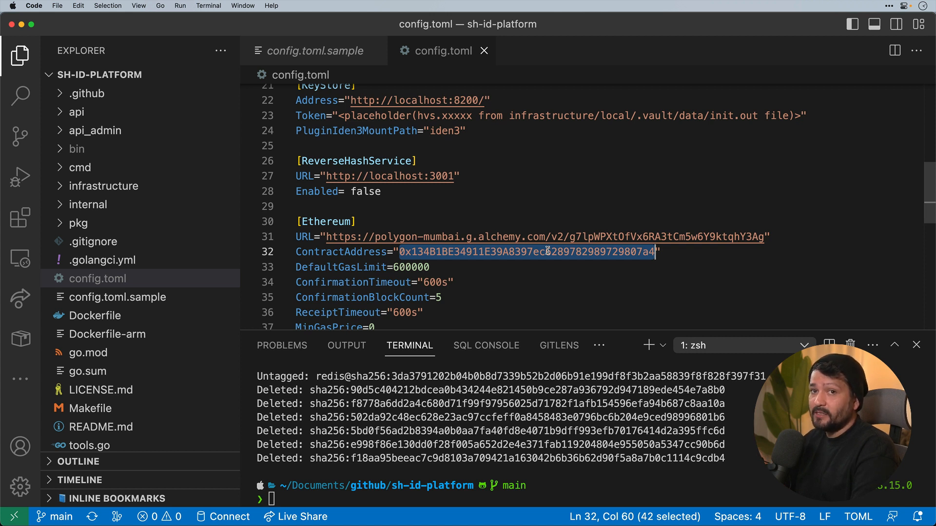
left_click(440, 298)
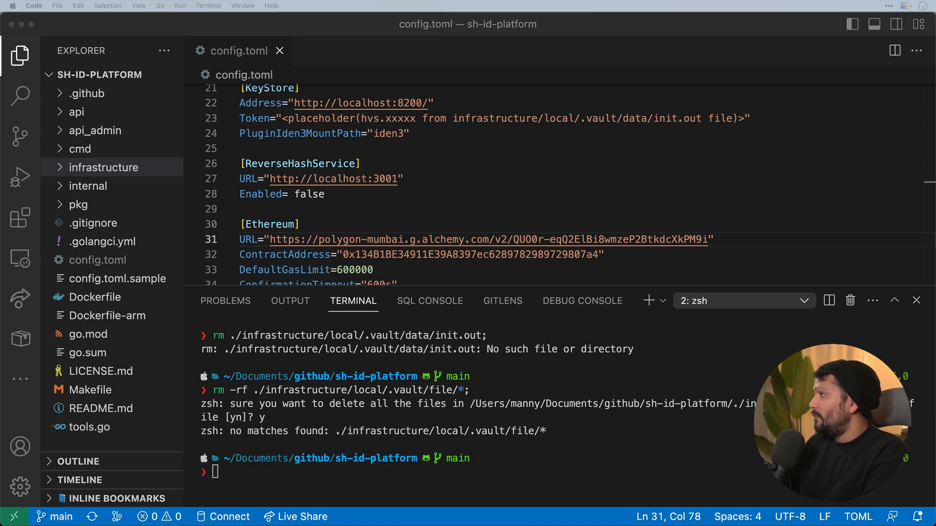
Step: Remove the vault-plugin-secrets-iden3 plugin, the .vault/policies folder and the .bin directory
type("rm ./infrastructure/local/.vault/plugins/vault-plugin-secrets-iden3;")
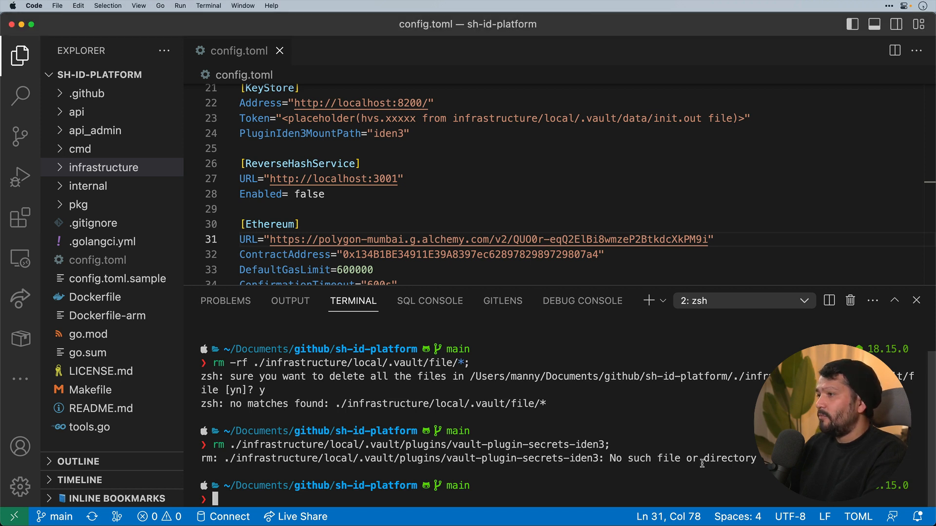
type("rm -rf ./infrastructure/local/.vault/policies;")
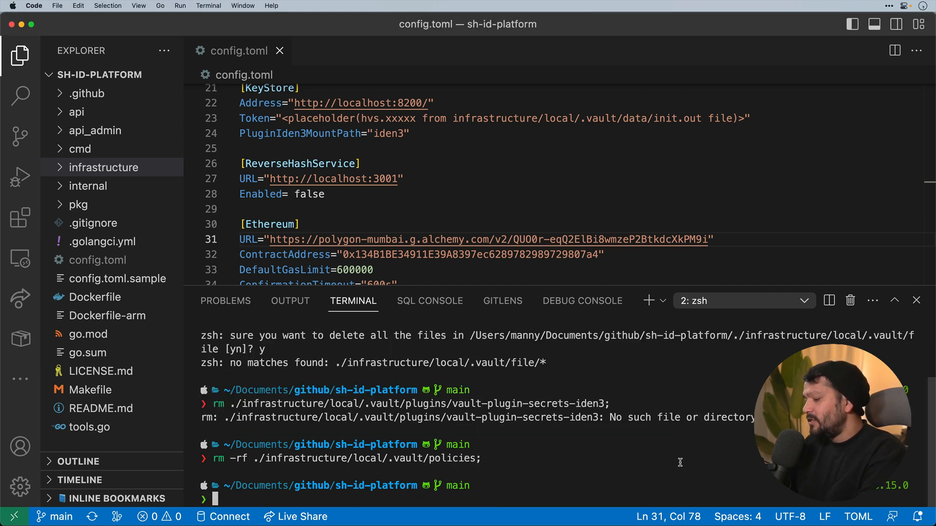
type("rm -rf .bin")
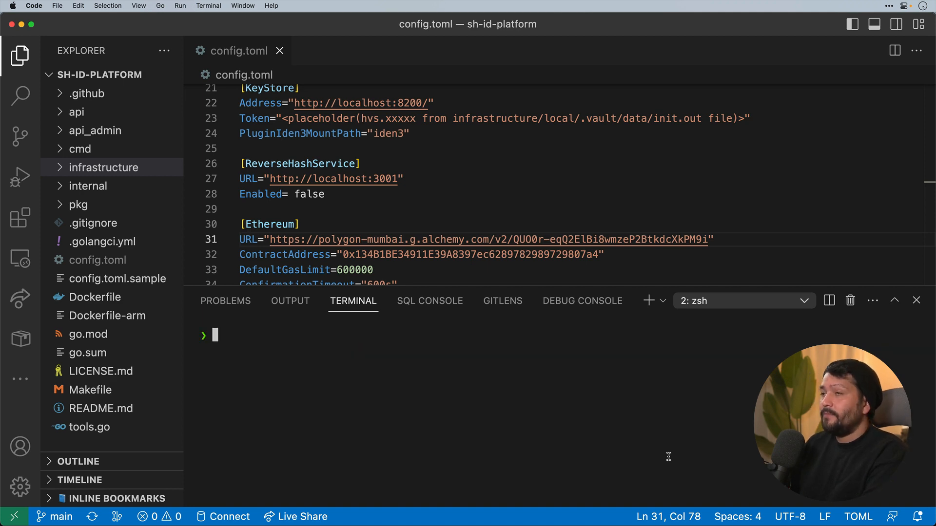
Step: Start the services with make up and list containers with docker ps -a
type("make up")
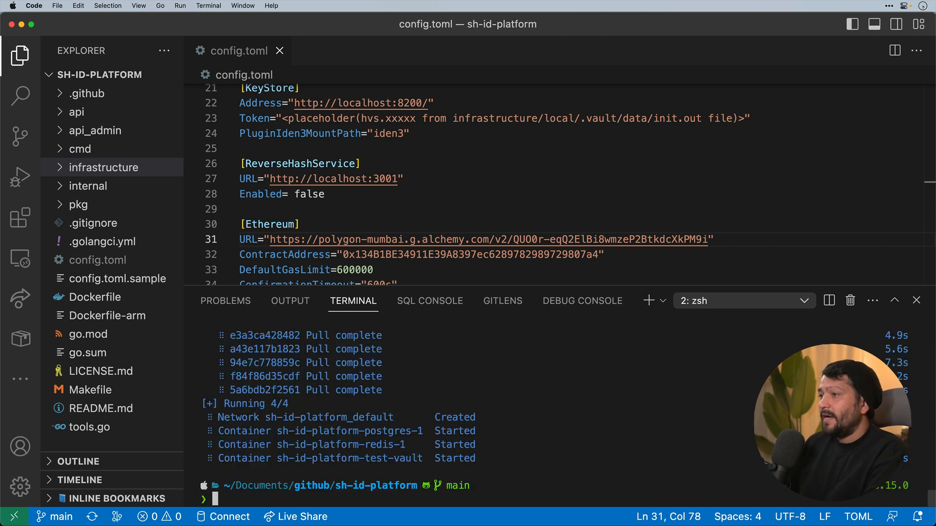
type("docker")
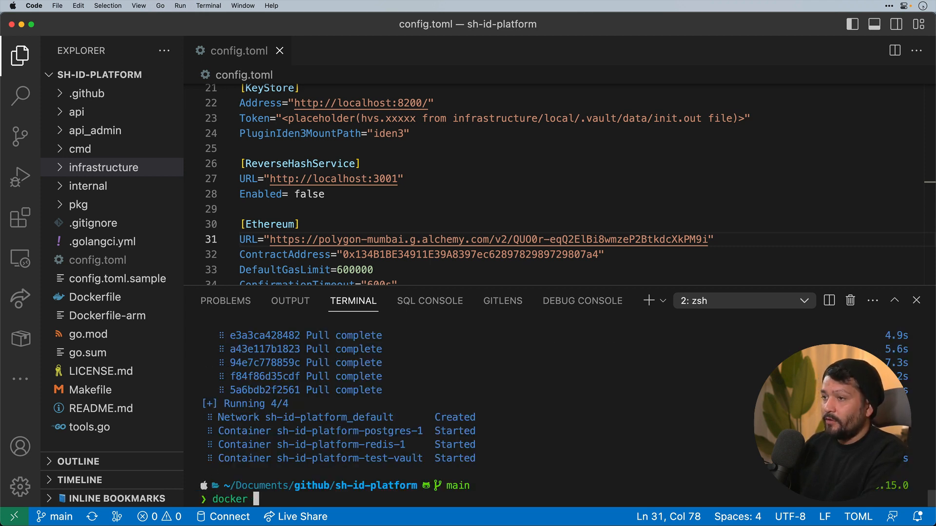
type("ps -a")
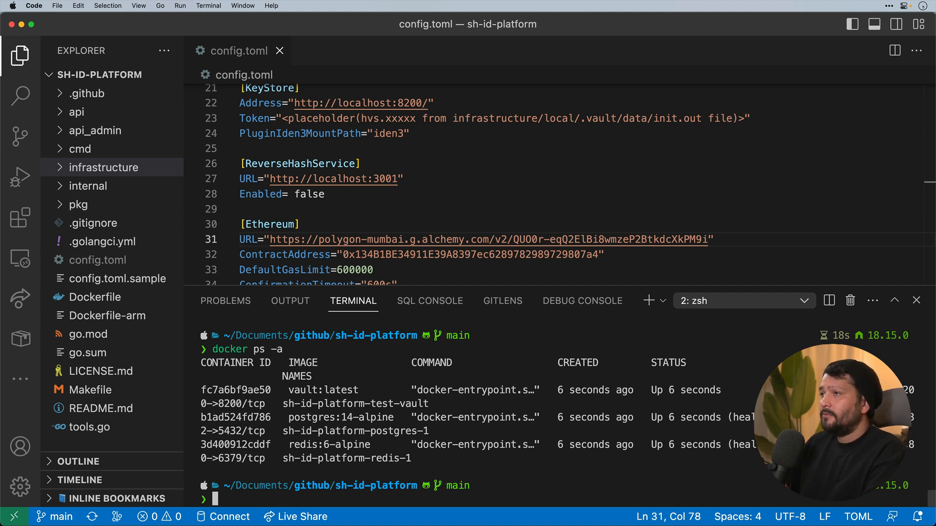
Step: Expand infrastructure/local/.vault/data and open init.out
left_click(104, 168)
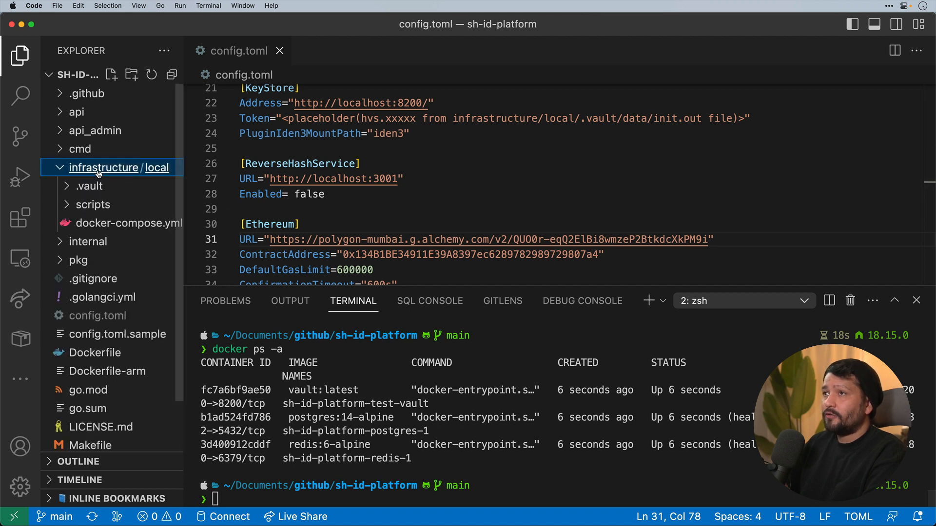
left_click(88, 186)
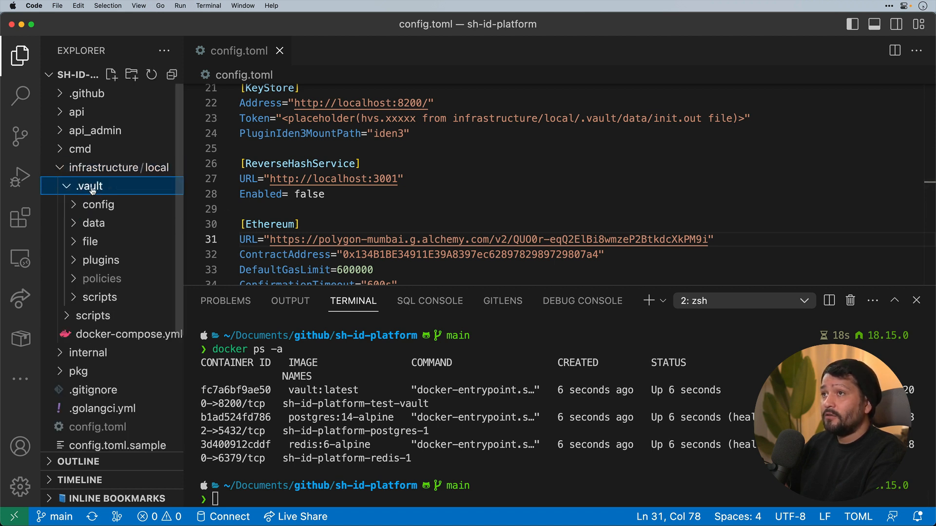
left_click(94, 223)
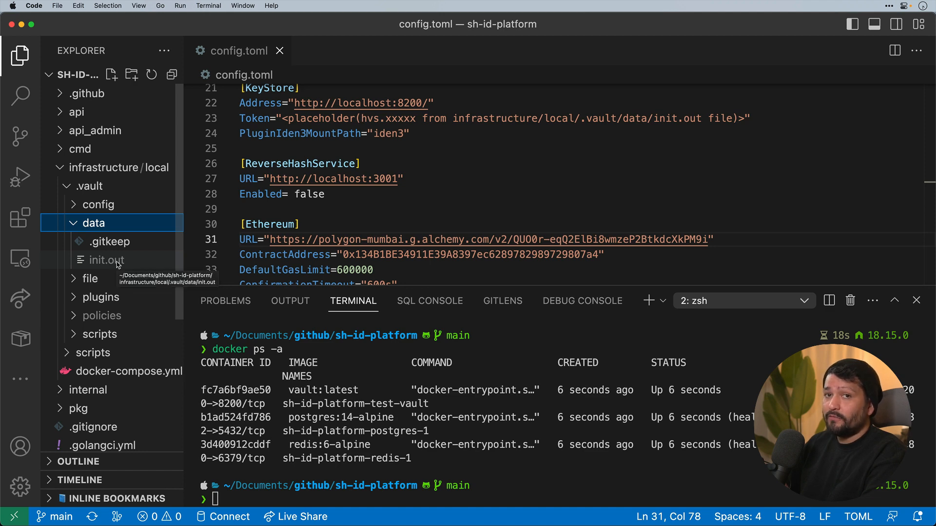
double_click(107, 260)
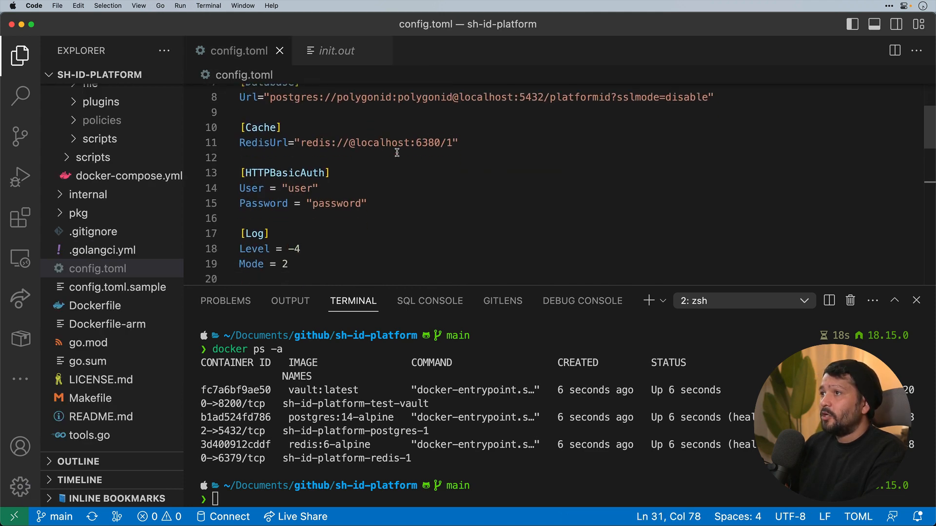
scroll("down", 3)
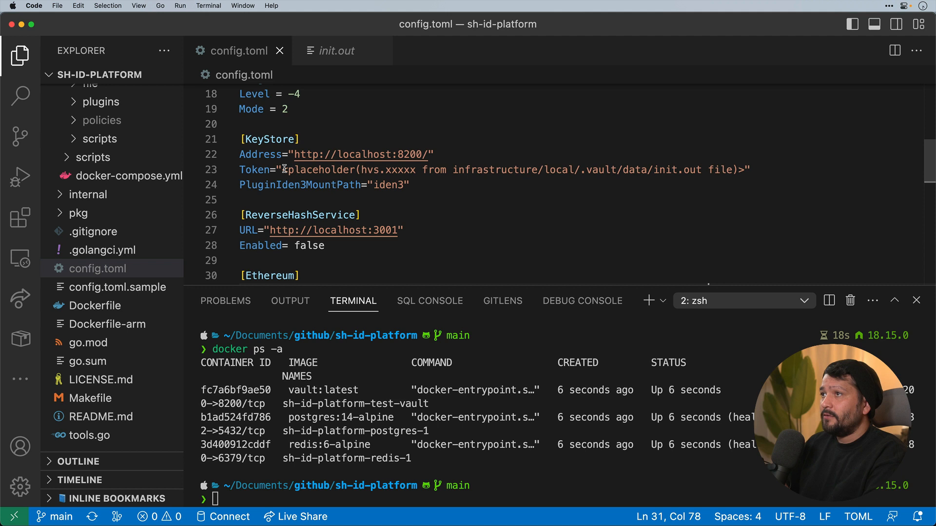
left_click_drag(285, 170, 743, 170)
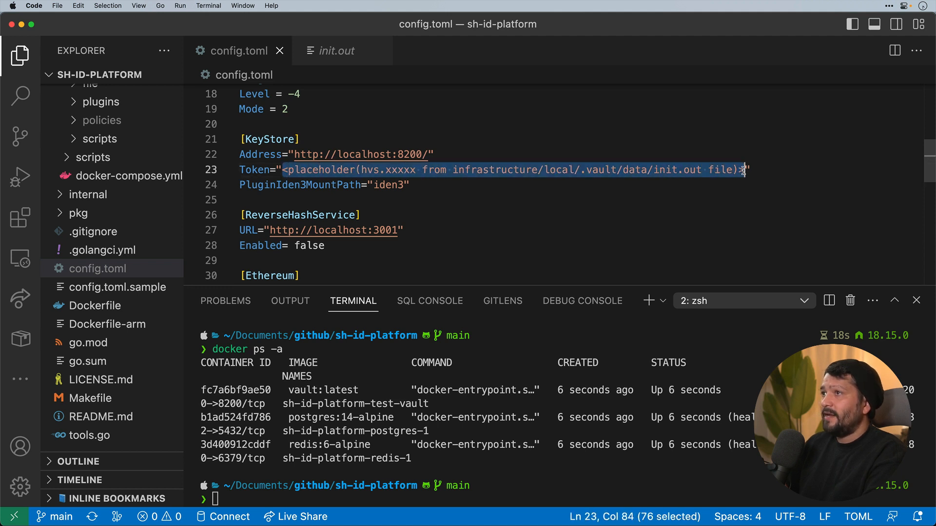
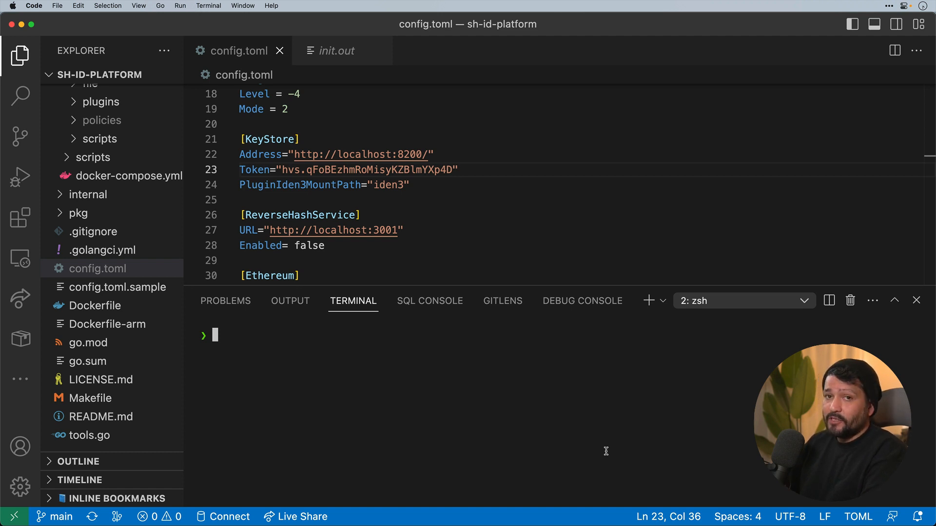
Step: In the sh-id-platform-test-vault shell, write the Ethereum private key to iden3/import/pbkey, then exit
type("docker exec -it sh-id-platform-test-vault sh;")
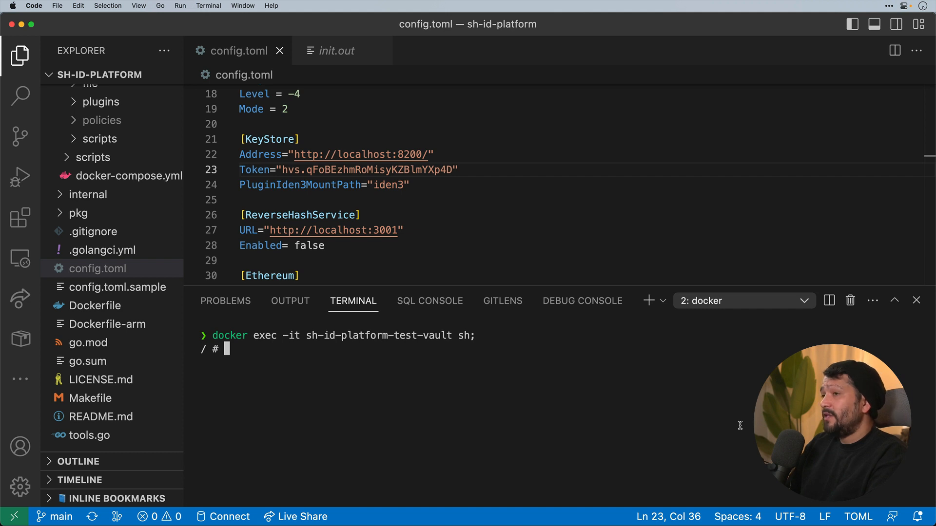
type("vault write ide")
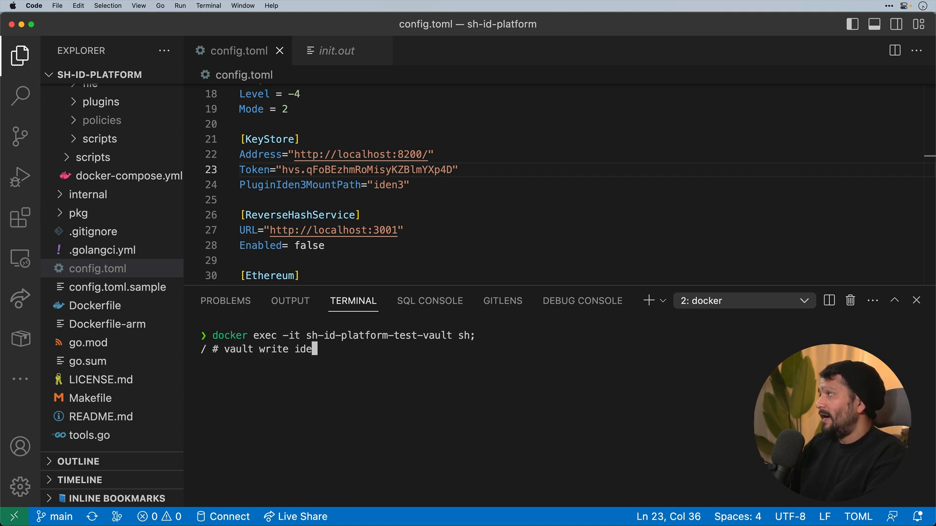
type("n3/import/")
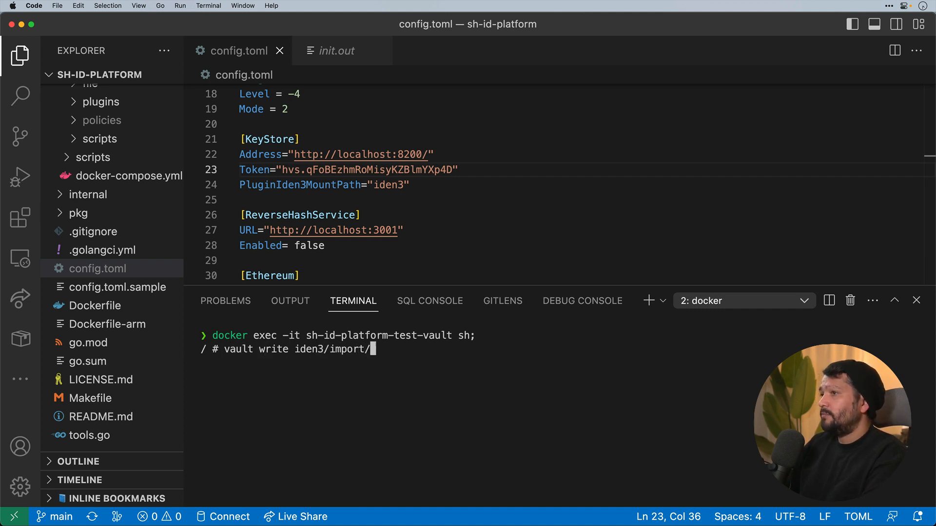
type("pbkey key")
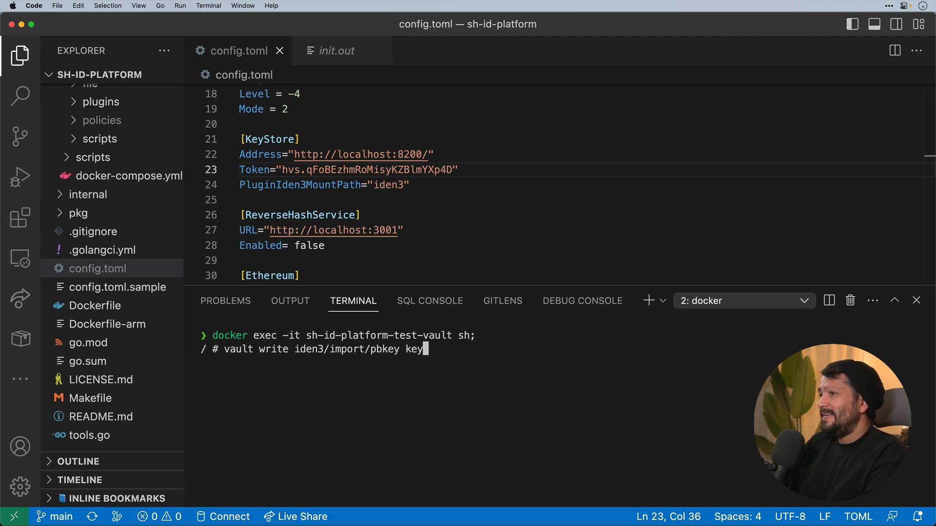
type("_type=ethereum private_key=")
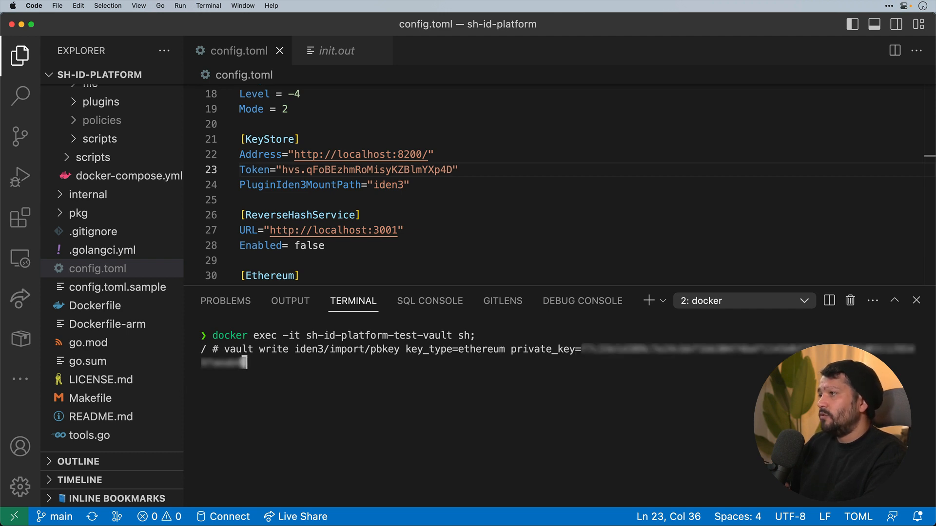
key("Enter")
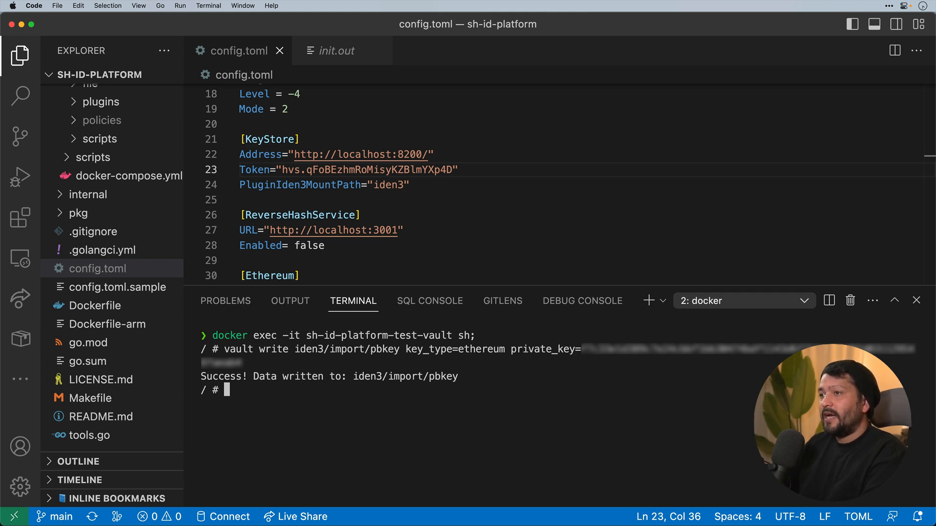
type("exit")
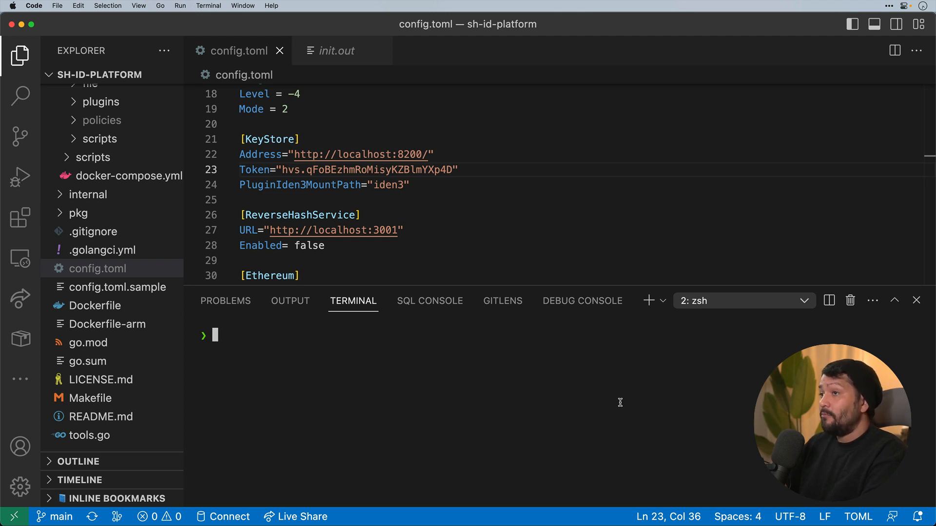
Step: Run make run-arm to bring up the issuer platform container
type("make")
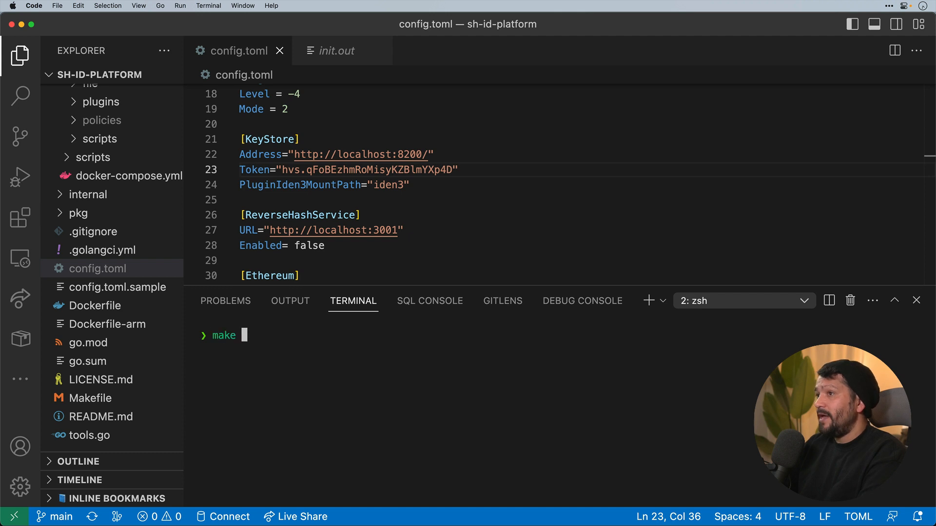
type("run-ar")
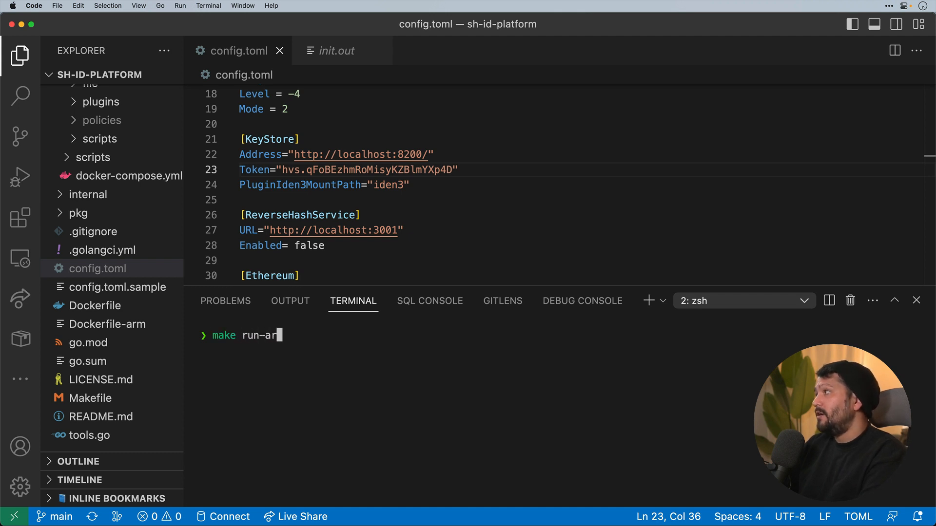
type("m")
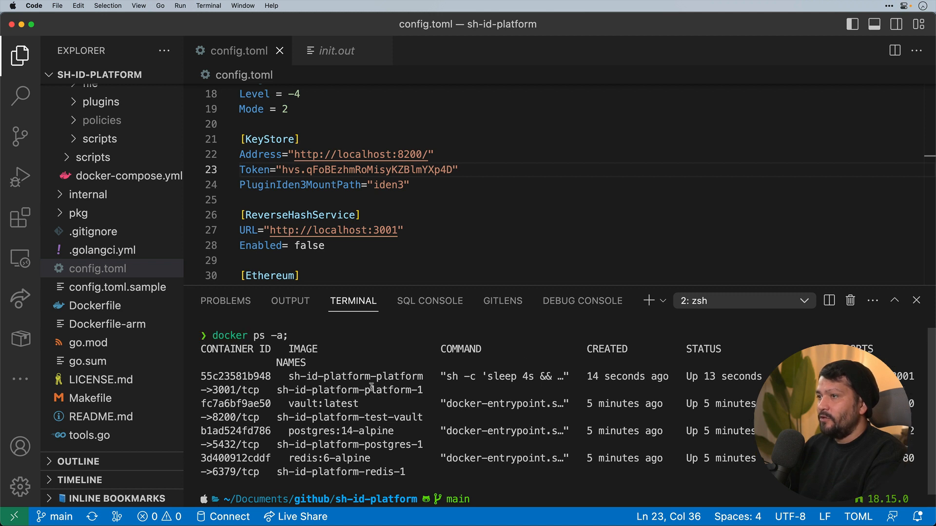
Step: Check the docker ps listing for sh-id-platform-platform running on port 3001
double_click(354, 375)
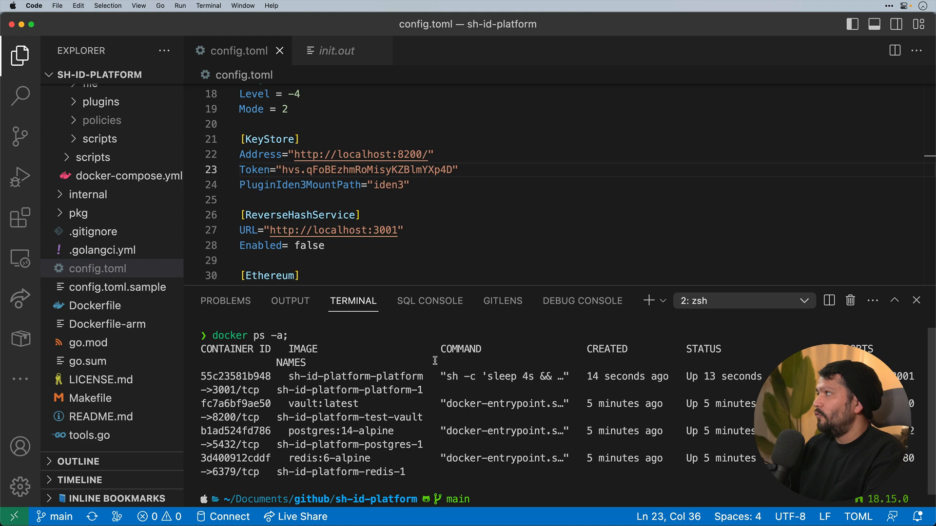
mouse_move(444, 375)
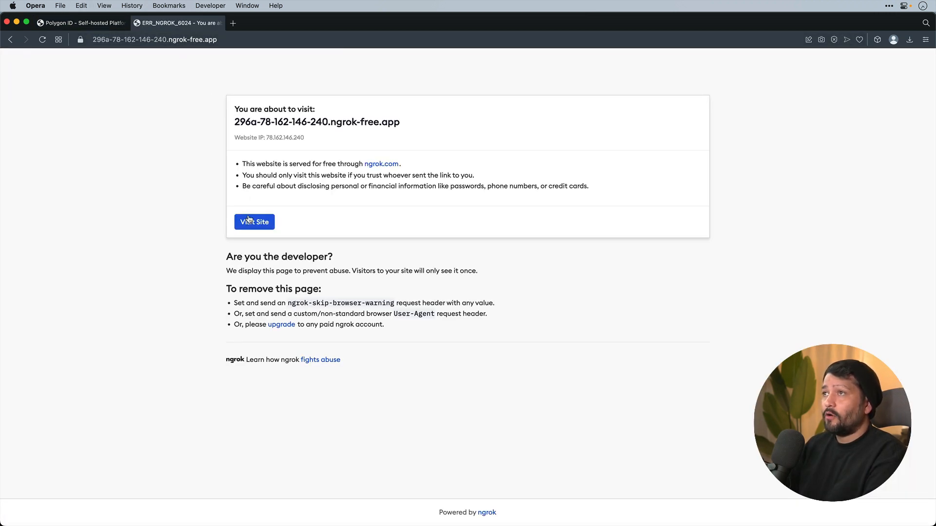
Step: Continue past ngrok's visitor warning page with Visit Site
left_click(253, 222)
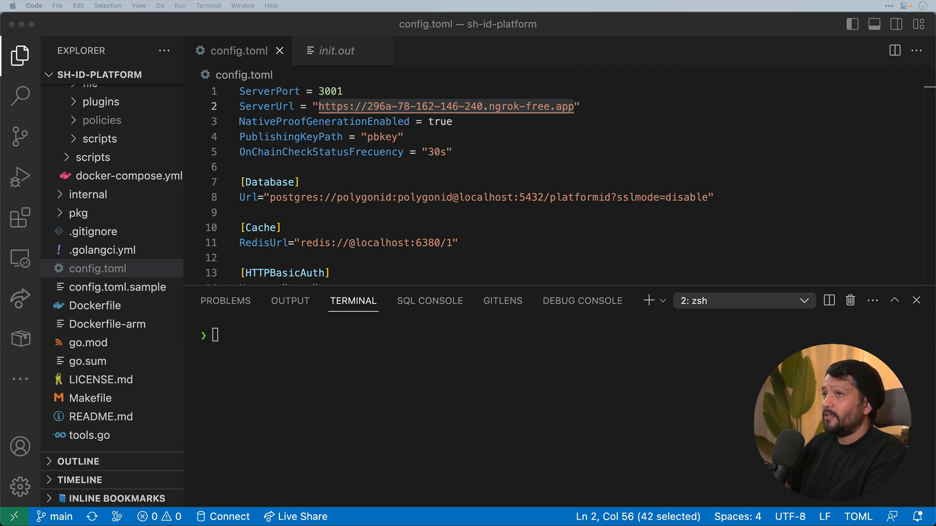
mouse_move(504, 406)
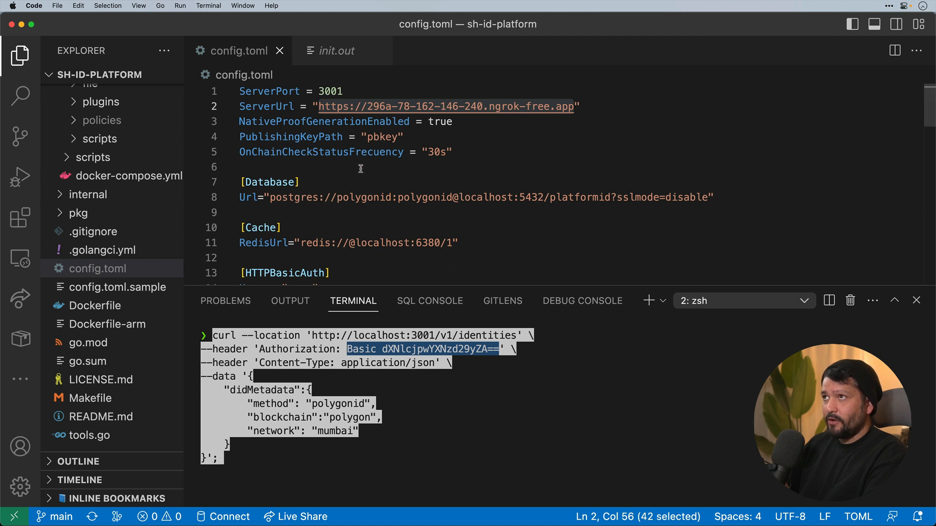
Step: Check the HTTPBasicAuth password in config.toml and select the new DID from the curl response
scroll("down", 3)
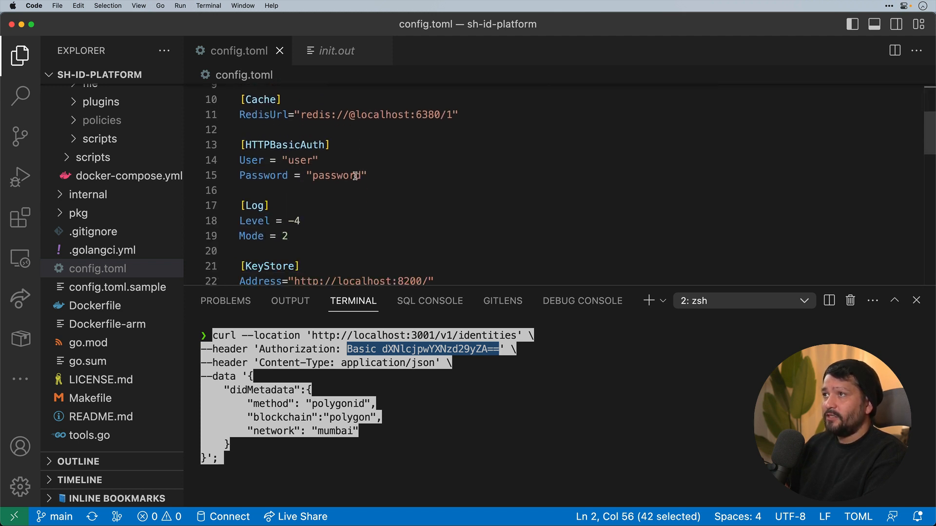
double_click(334, 175)
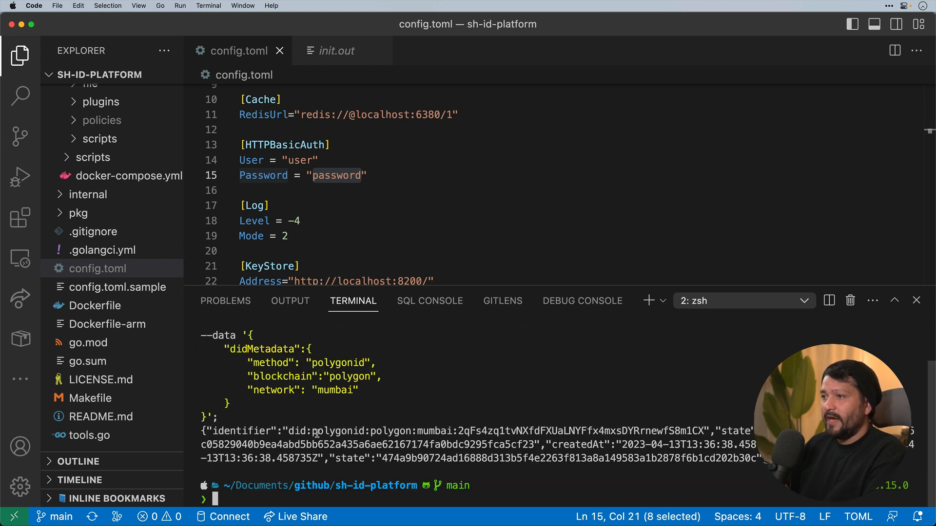
left_click_drag(289, 431, 689, 431)
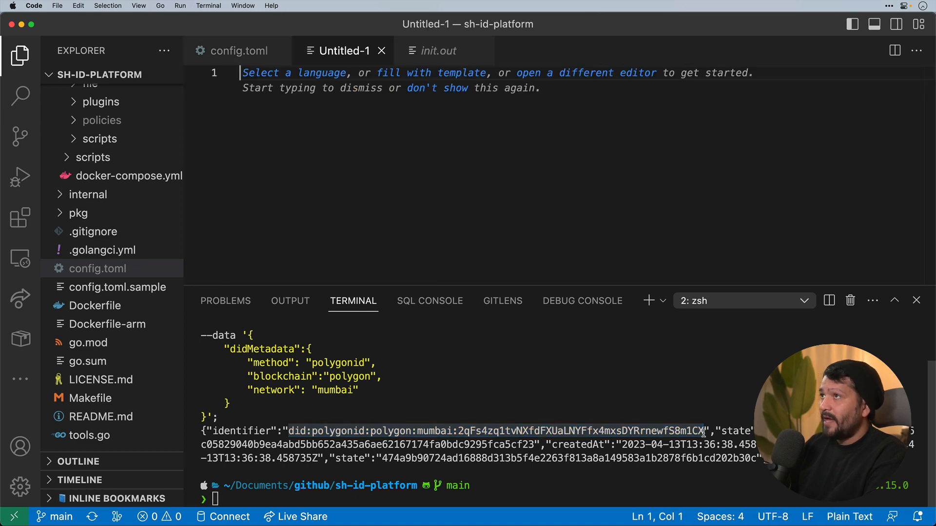
Step: Note the issuer DID under a REF heading and find it in the list-identities output
type("did:polygonid:polygon:mumbai:2qFs4zq1tvNXfdFXUaLNYFfx4mxsDYRrnewfS8m1CX")
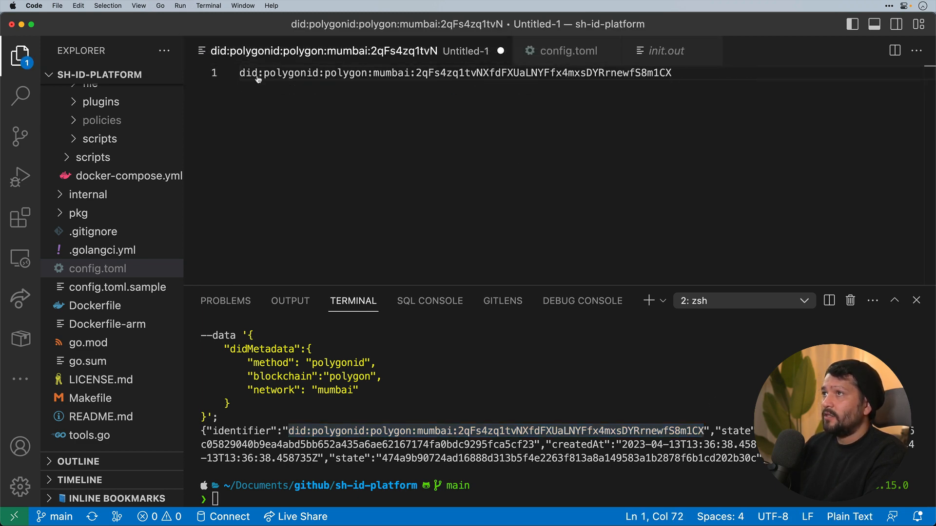
type("RE")
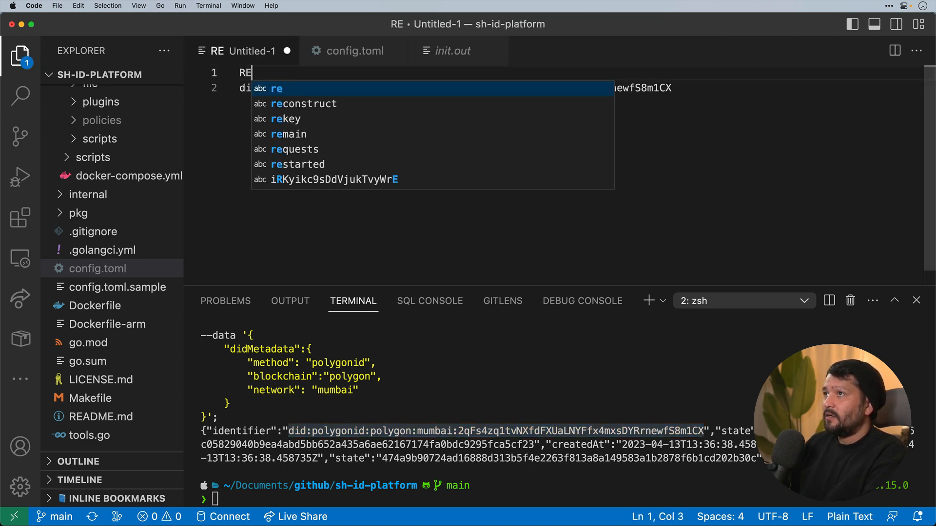
left_click(354, 51)
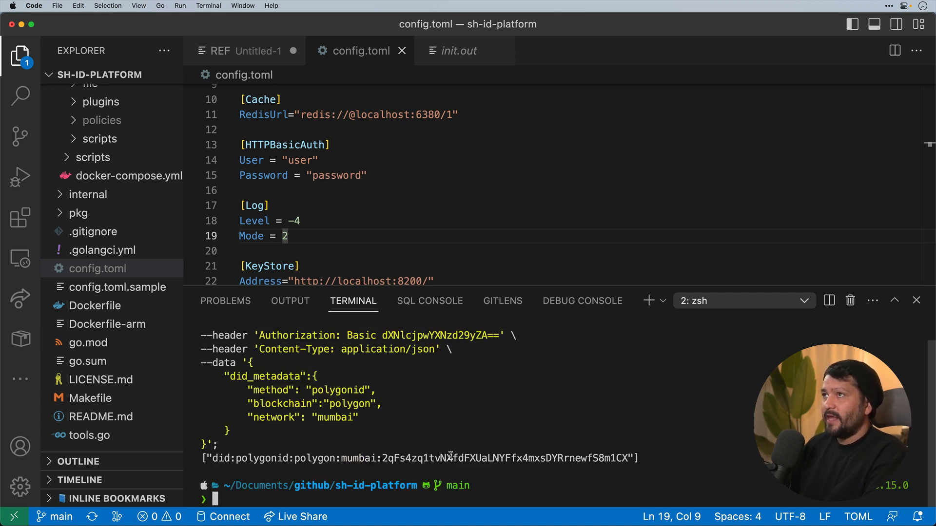
double_click(418, 458)
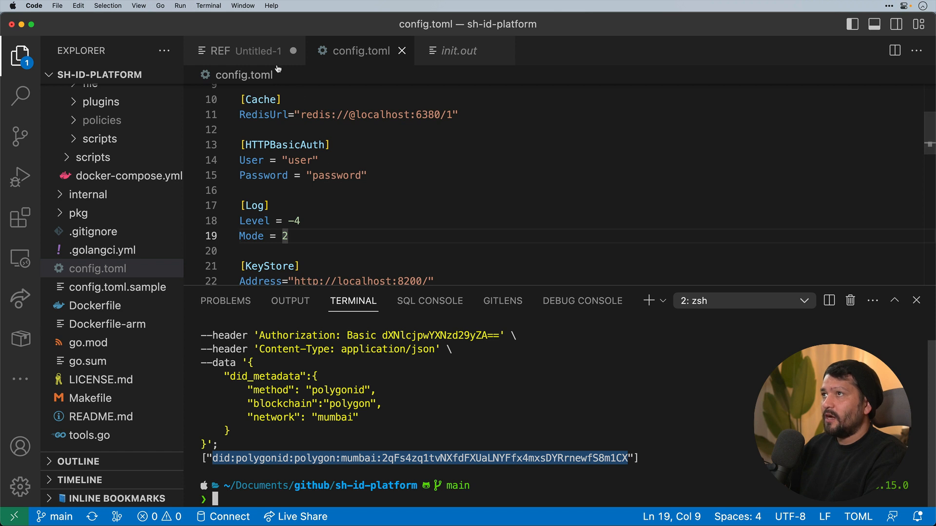
left_click(239, 50)
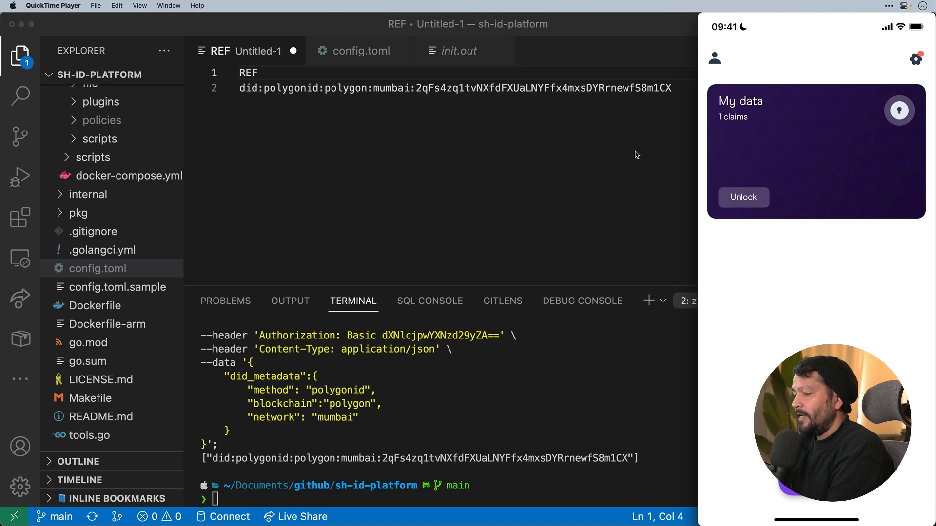
left_click(743, 197)
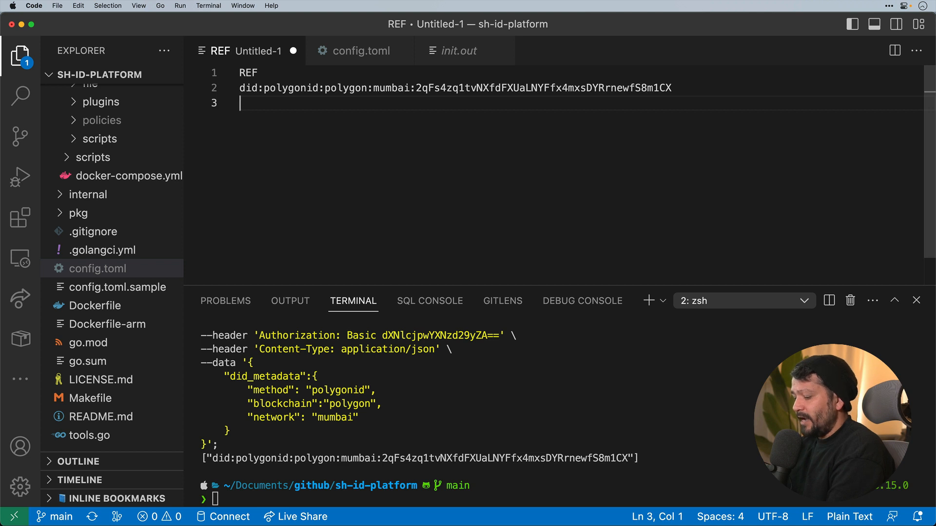
type("did:polygonid:polygon:mumbai:2qPFLp9tyYDPCC7MS5EU67rKXFNqU8AGhBAG9D5rxL")
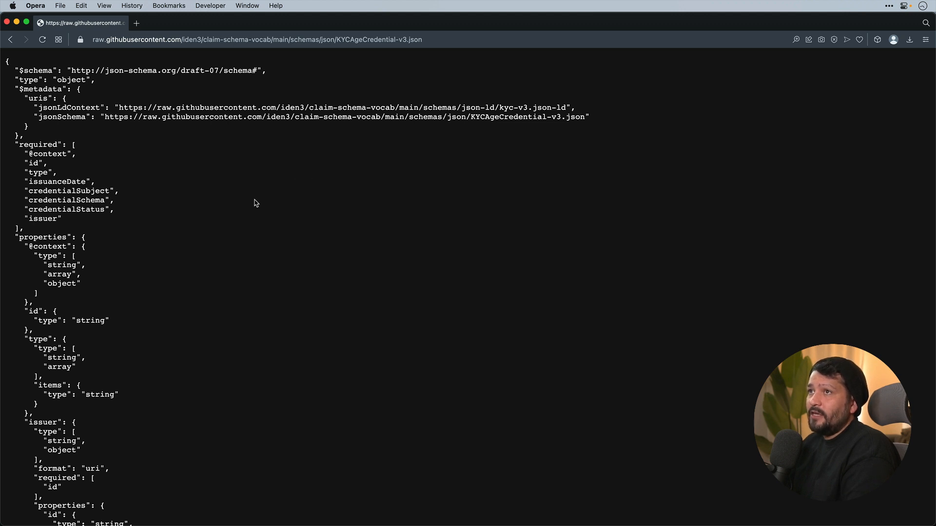
scroll("down", 3)
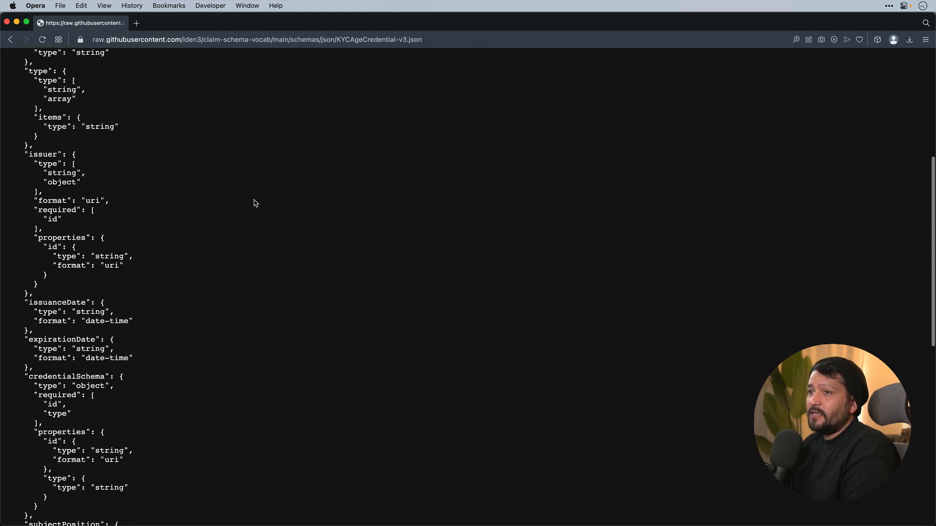
scroll("down", 3)
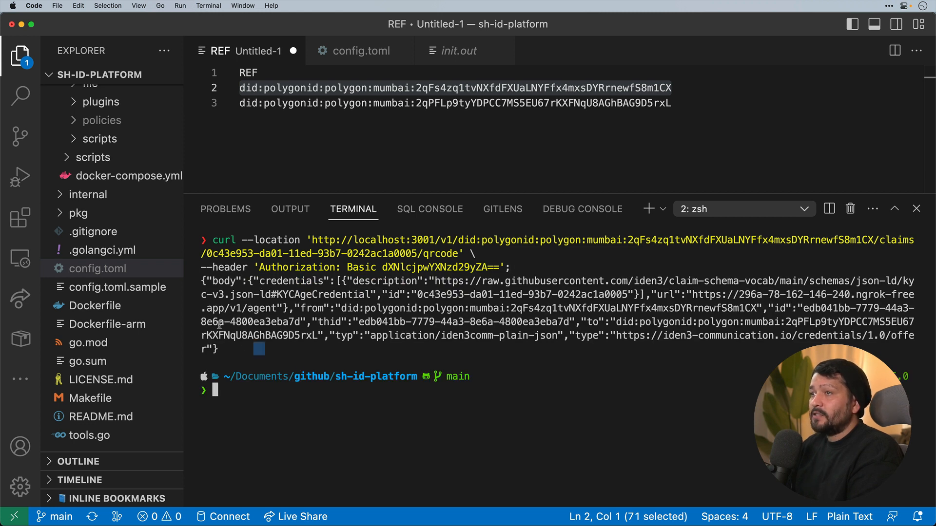
Step: Select the KYC age credential offer JSON returned by the qrcode curl call
left_click_drag(201, 281, 268, 349)
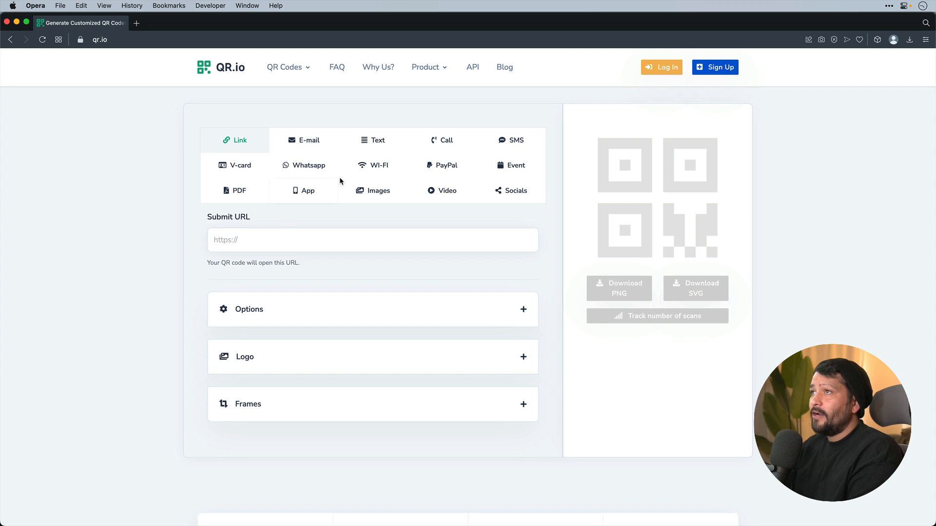
Step: Use QR.io's generator to encode the credential offer JSON
left_click(377, 140)
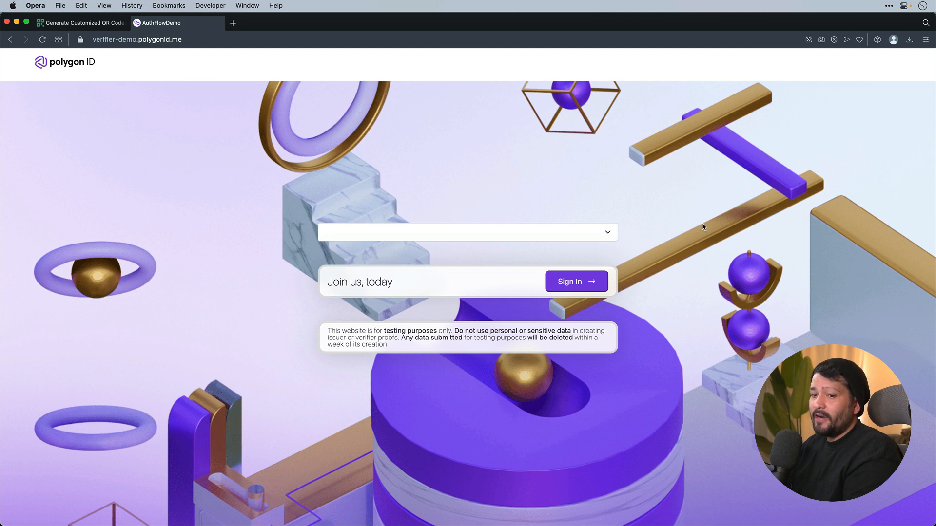
mouse_move(699, 227)
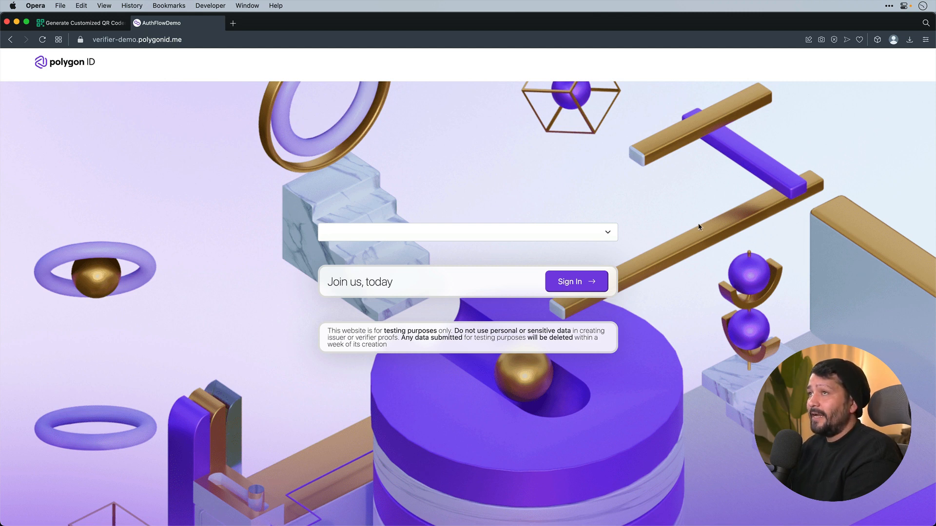
Step: Select the 'KYCAgeCredential(less then 2000/01/01) - sig' proof request to show its QR code
left_click(467, 232)
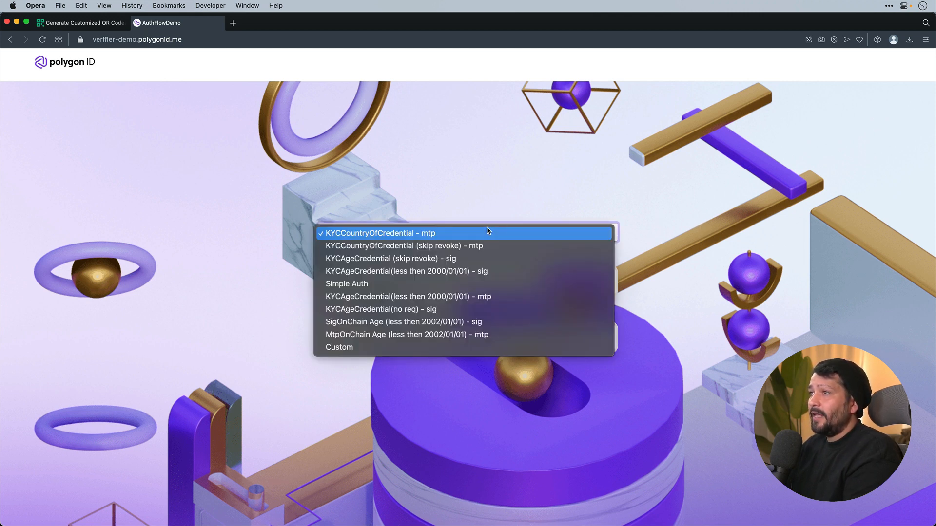
mouse_move(406, 271)
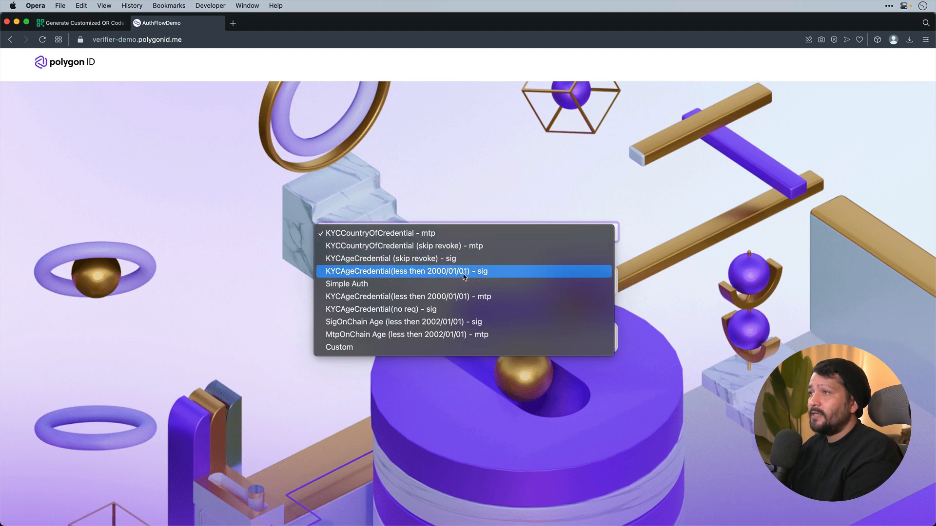
left_click(405, 271)
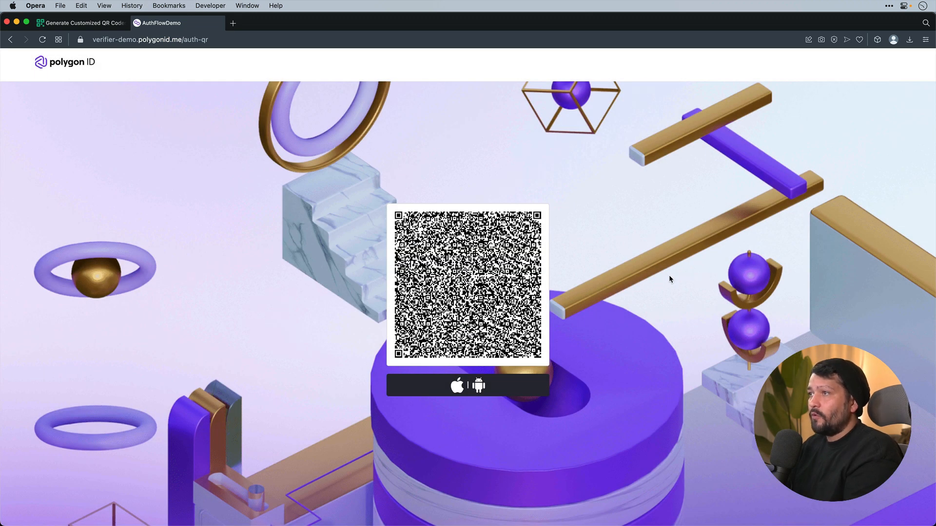
mouse_move(668, 261)
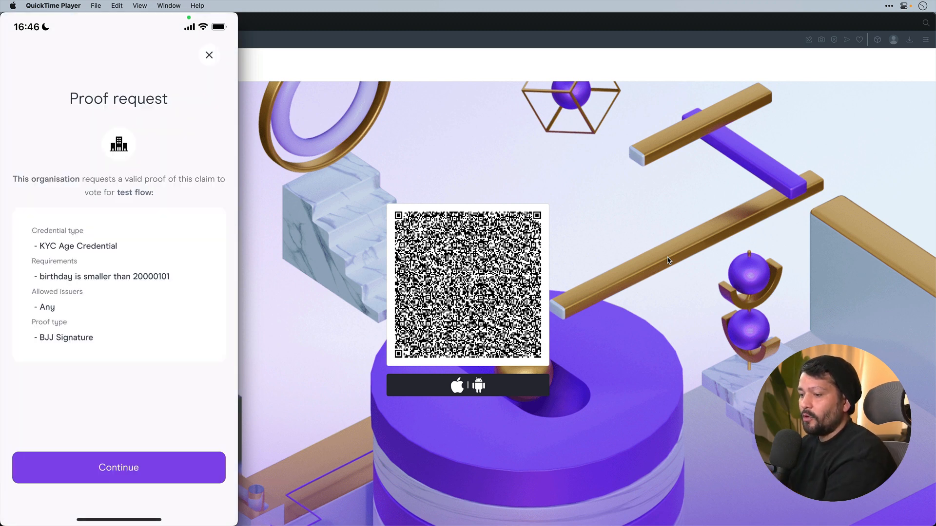
Step: Accept the KYC Age Credential proof request in the wallet and begin proof generation
left_click(118, 467)
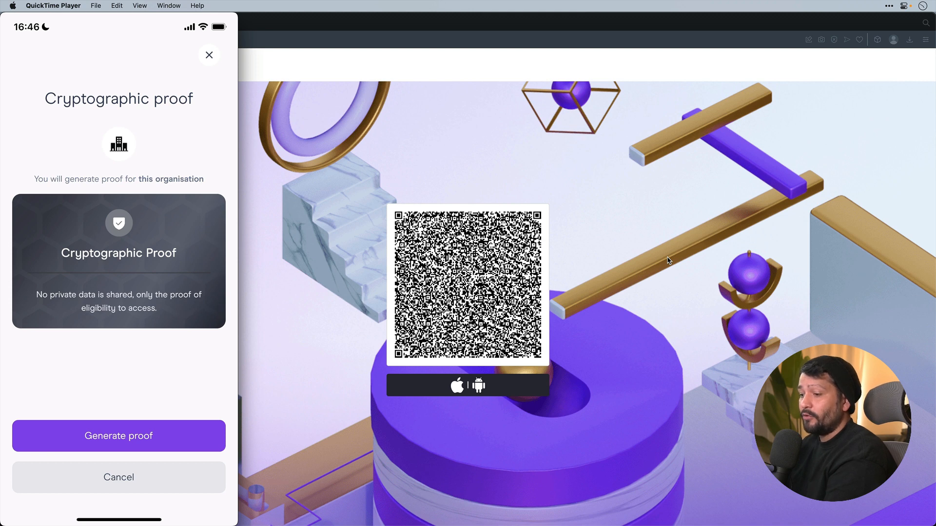
left_click(118, 436)
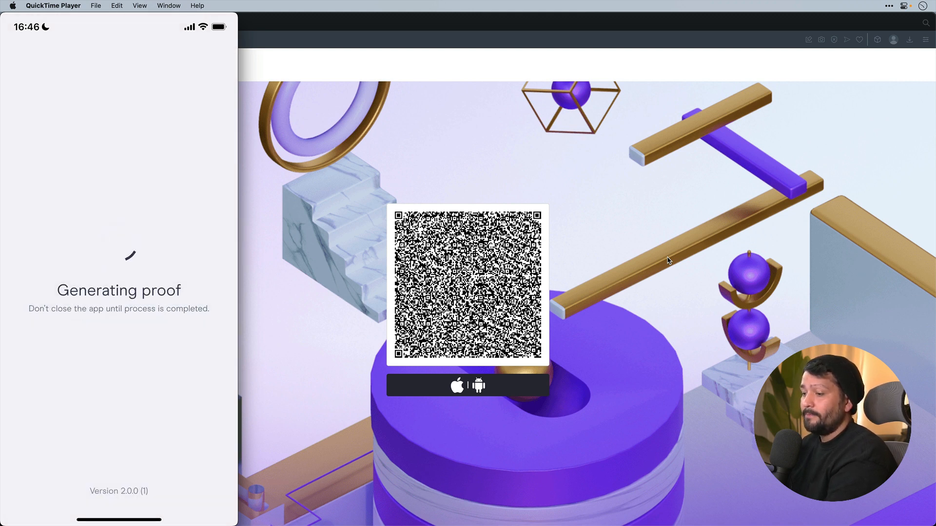